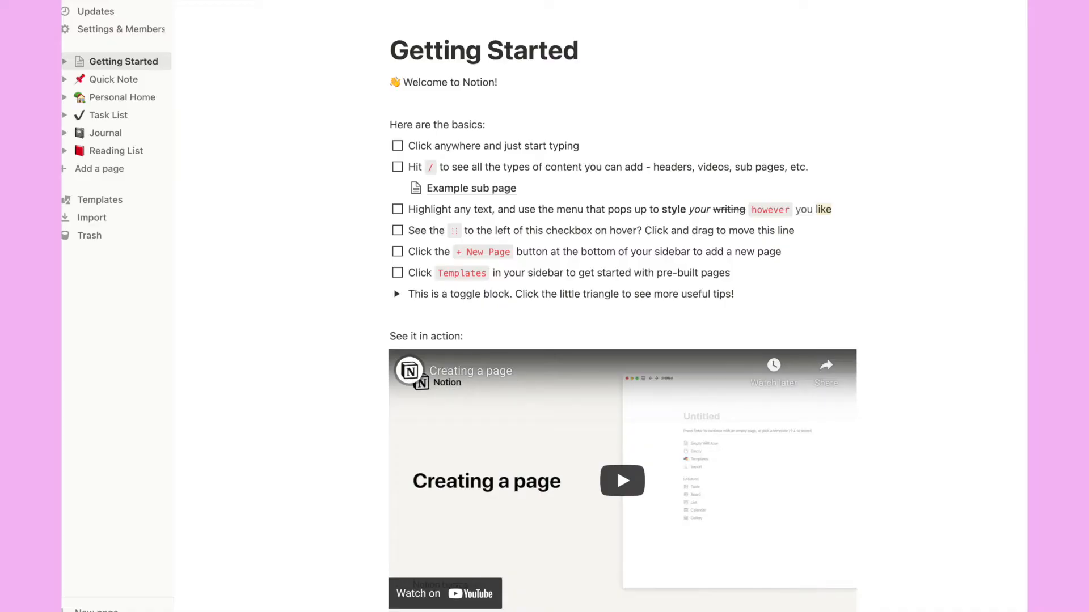
- Open Agenda, scroll its weekly planner, add a new week and an empty Assignments row, return to Dashboard
type("noti")
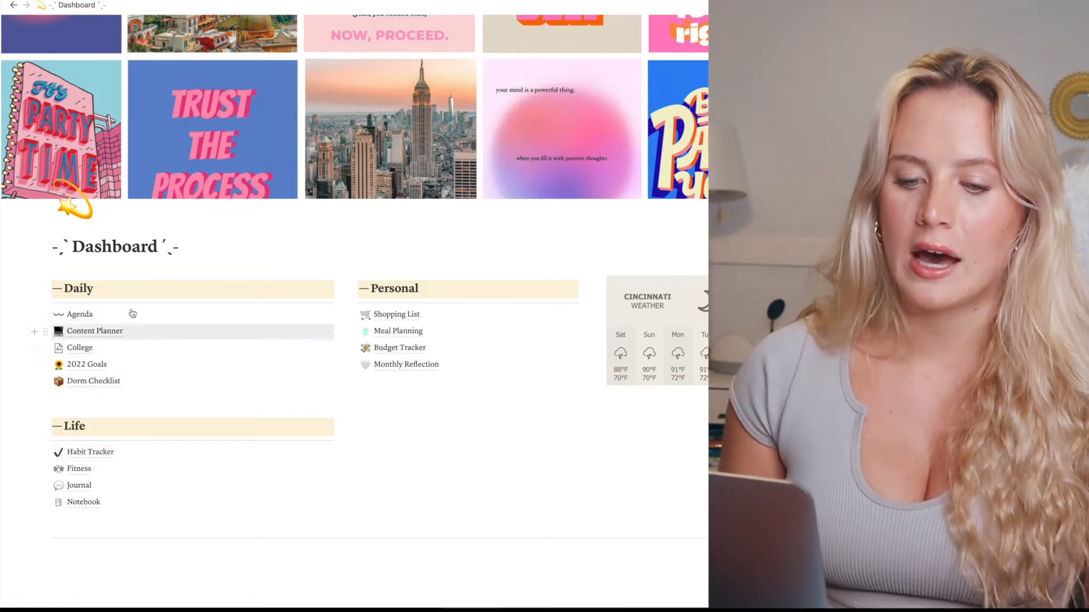
mouse_move(83, 381)
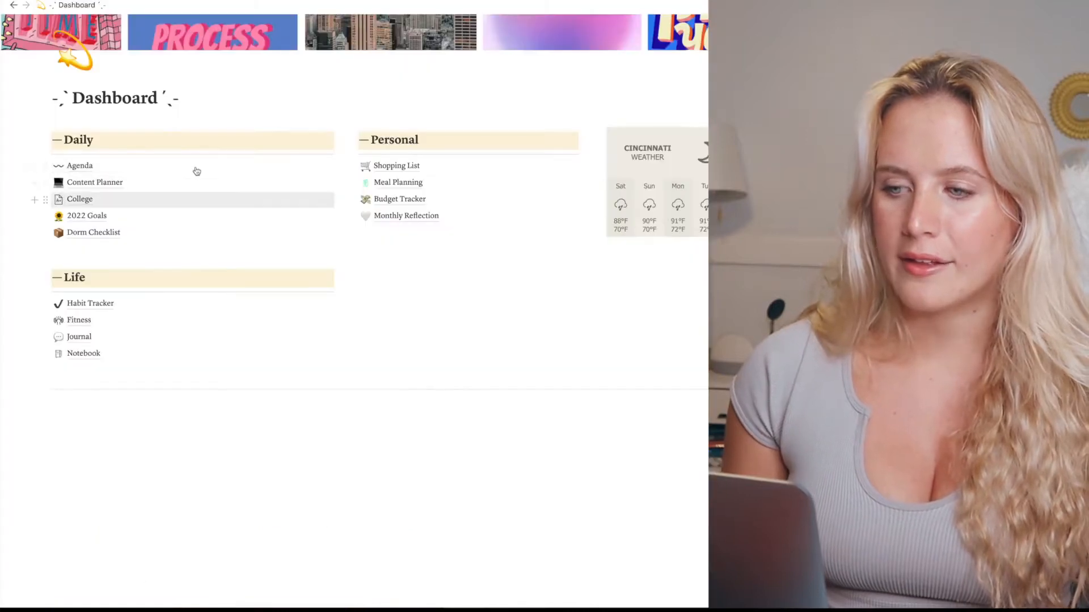
left_click(80, 165)
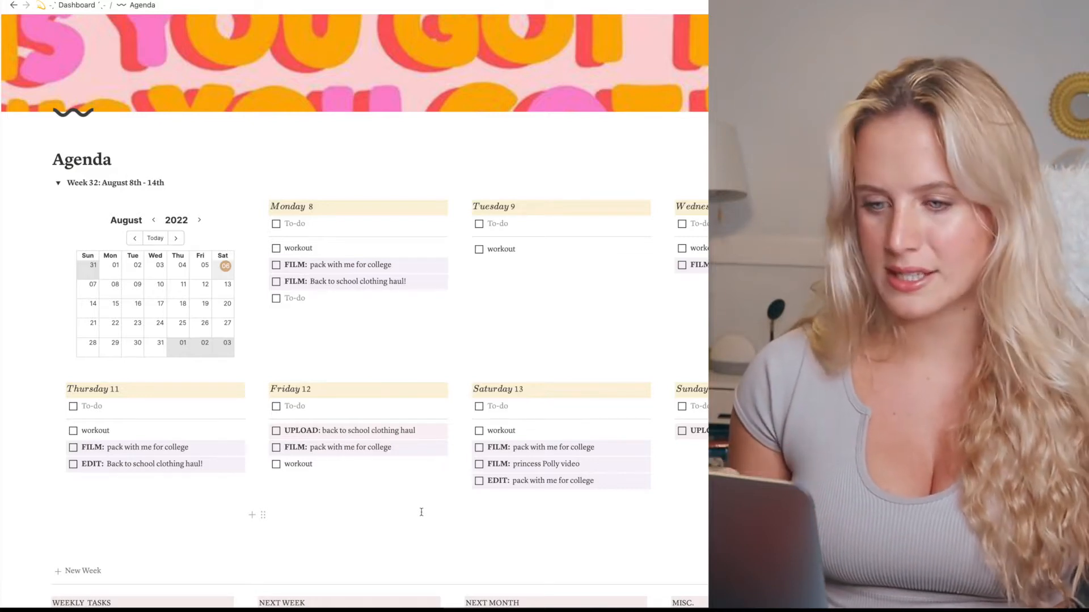
scroll("down", 3)
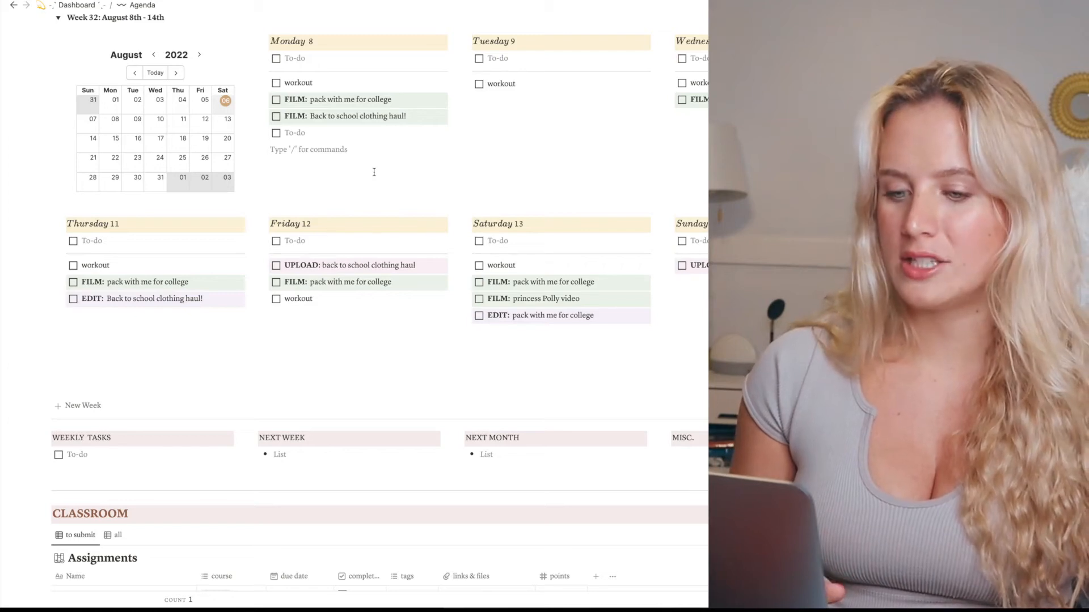
scroll("down", 3)
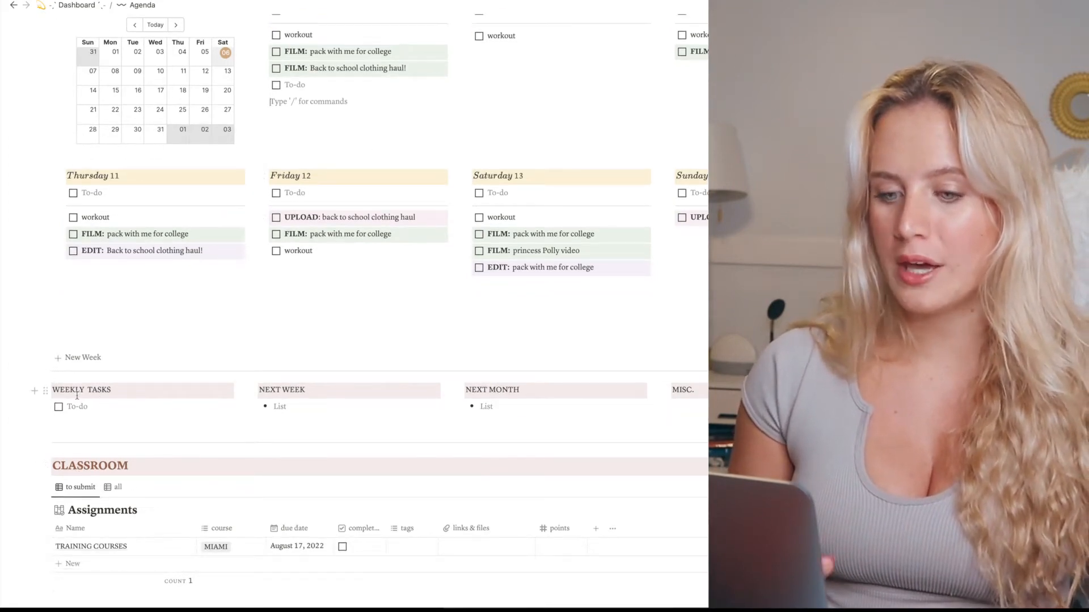
left_click(82, 357)
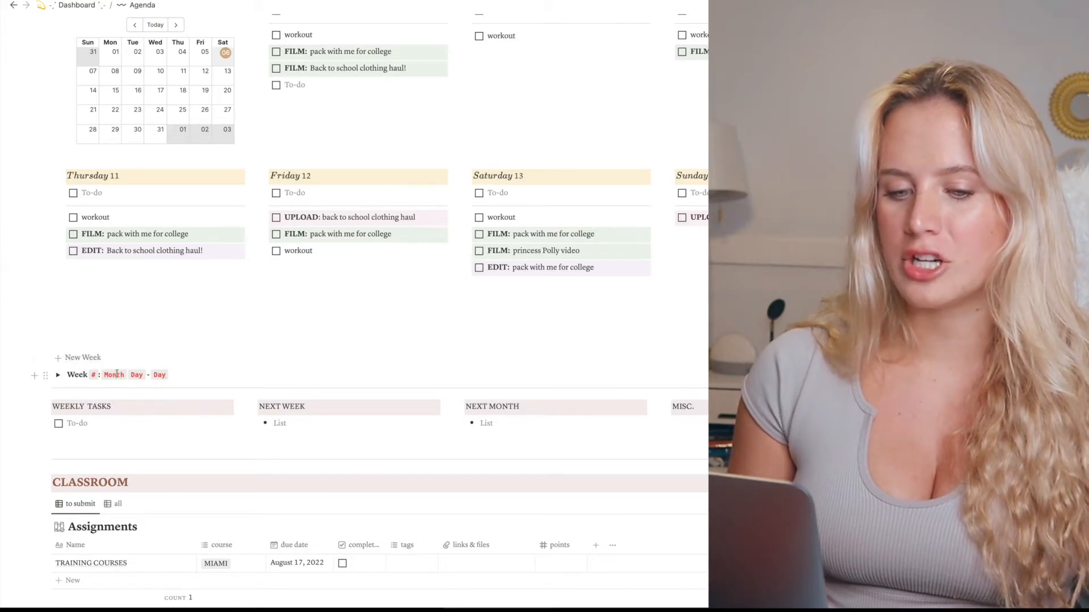
mouse_move(82, 357)
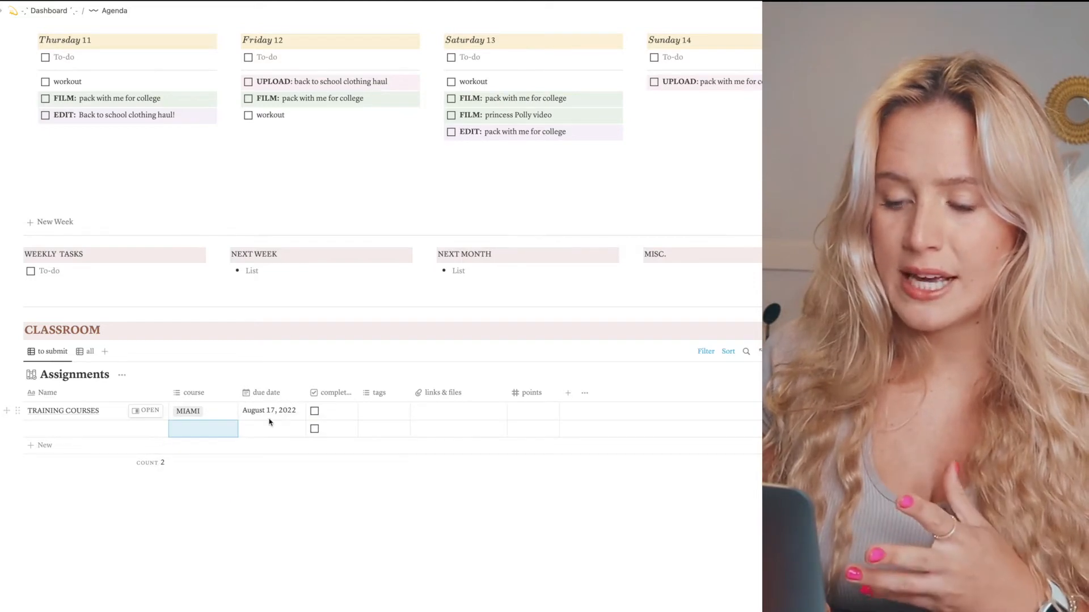
left_click(202, 410)
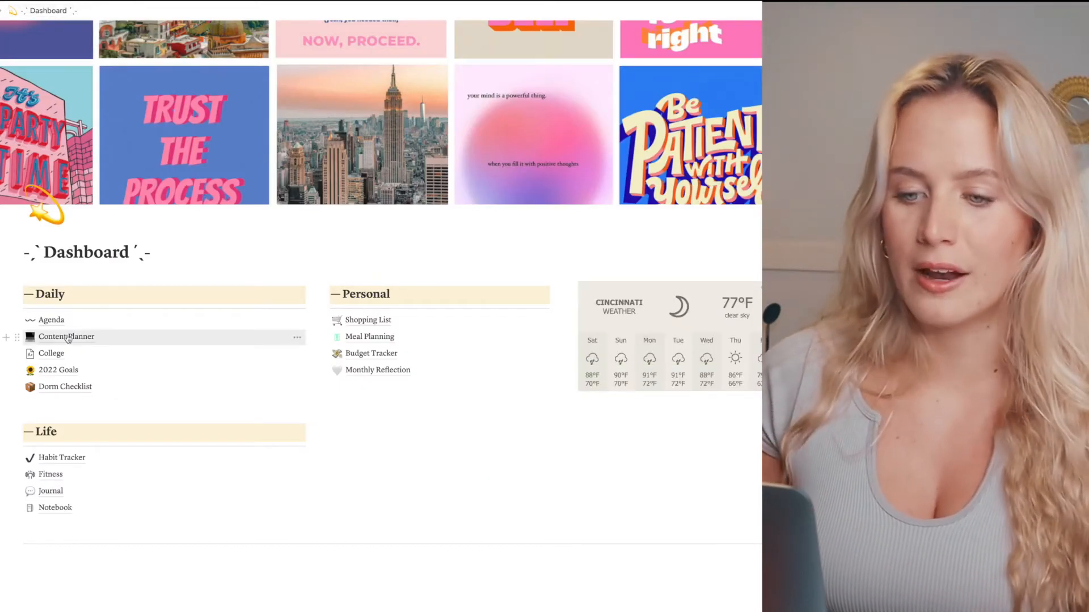
- Open Content Planner and scroll from the February 2022 calendar down to the Video Tracker table
left_click(67, 337)
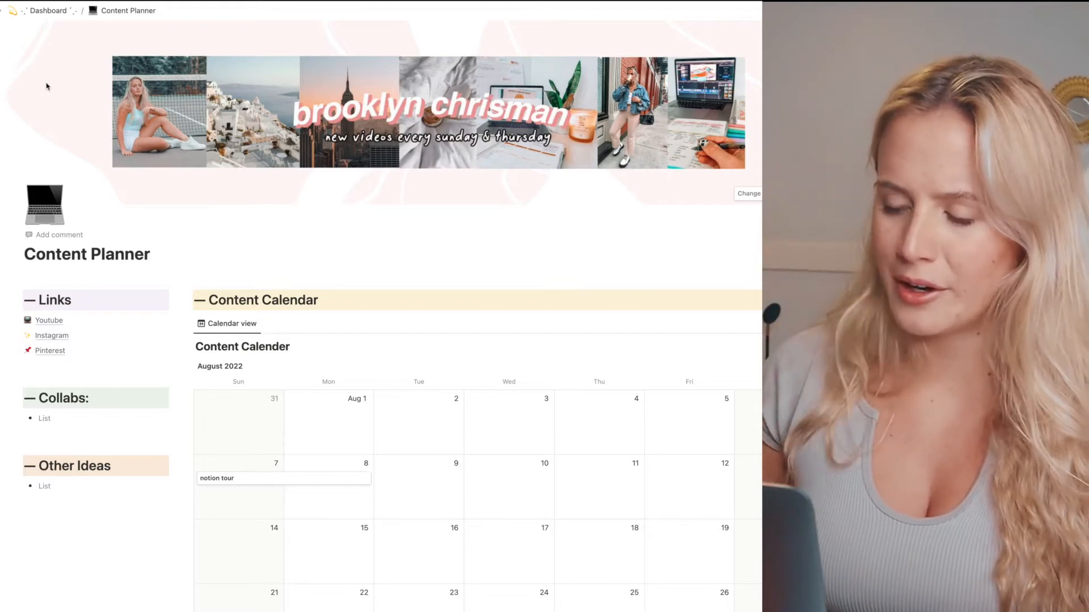
scroll("down", 3)
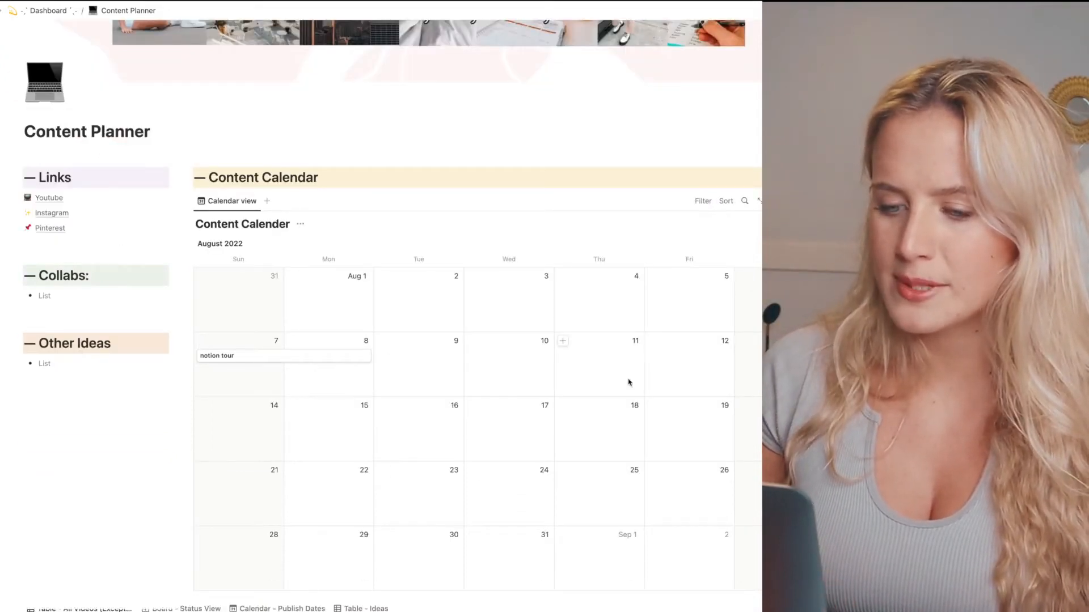
scroll("down", 3)
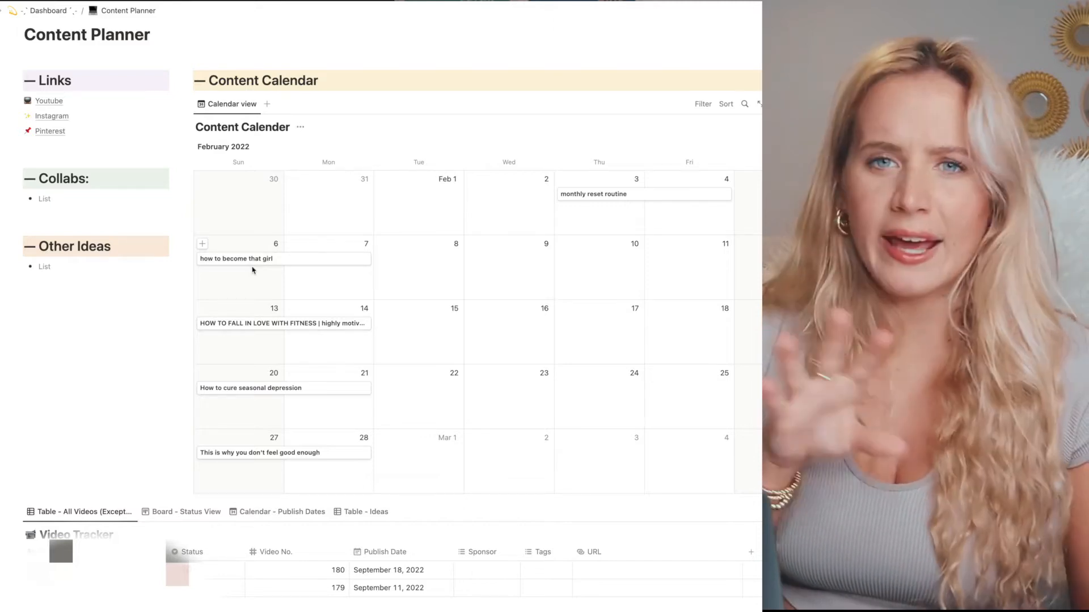
mouse_move(266, 298)
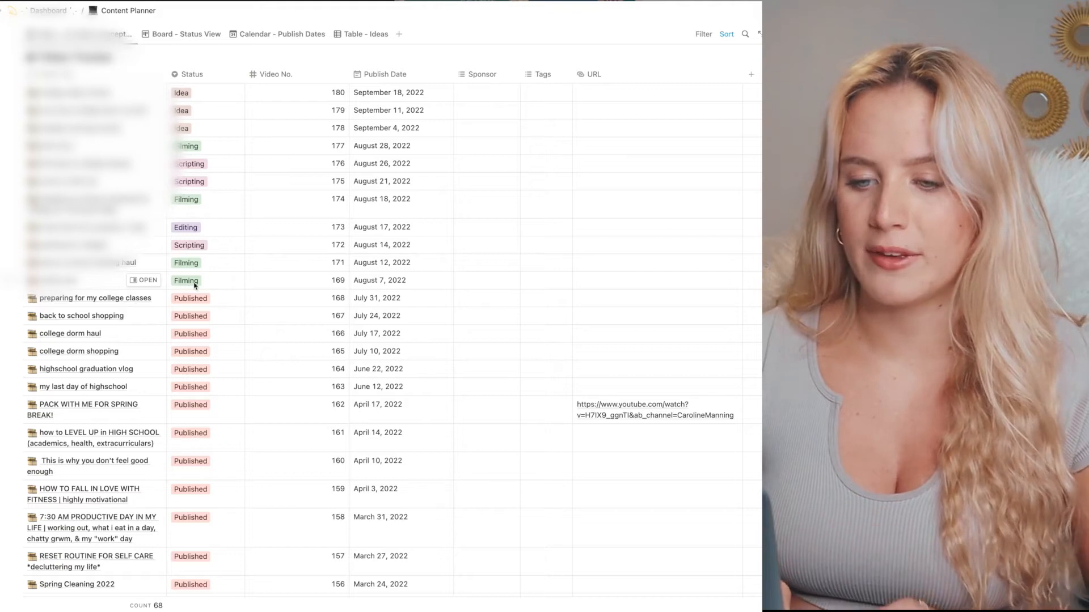
- Check video 169's Status options, then open the College page from the Dashboard
left_click(186, 280)
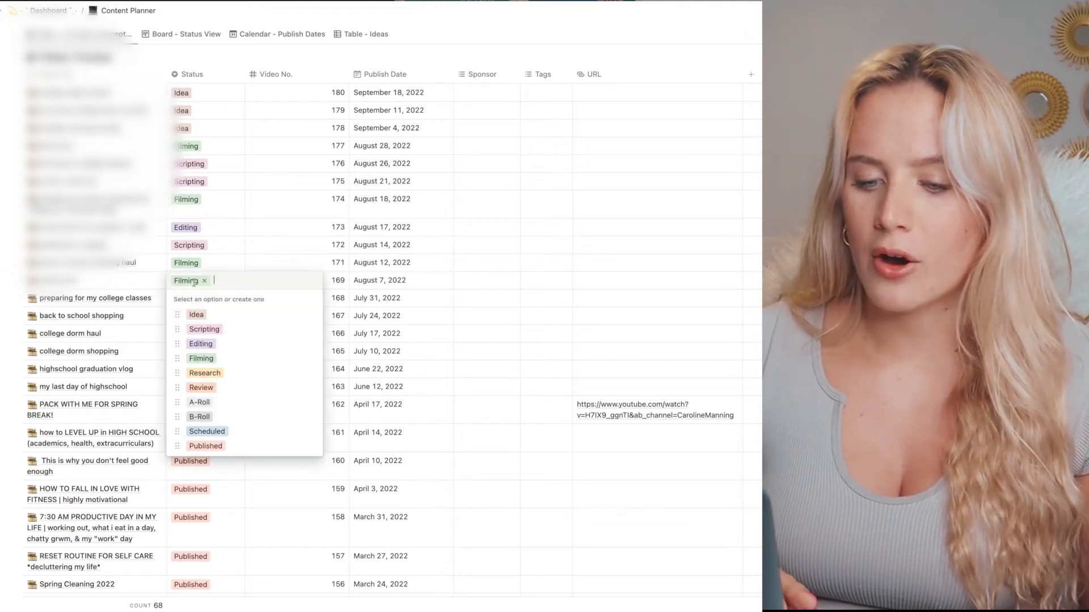
left_click(199, 343)
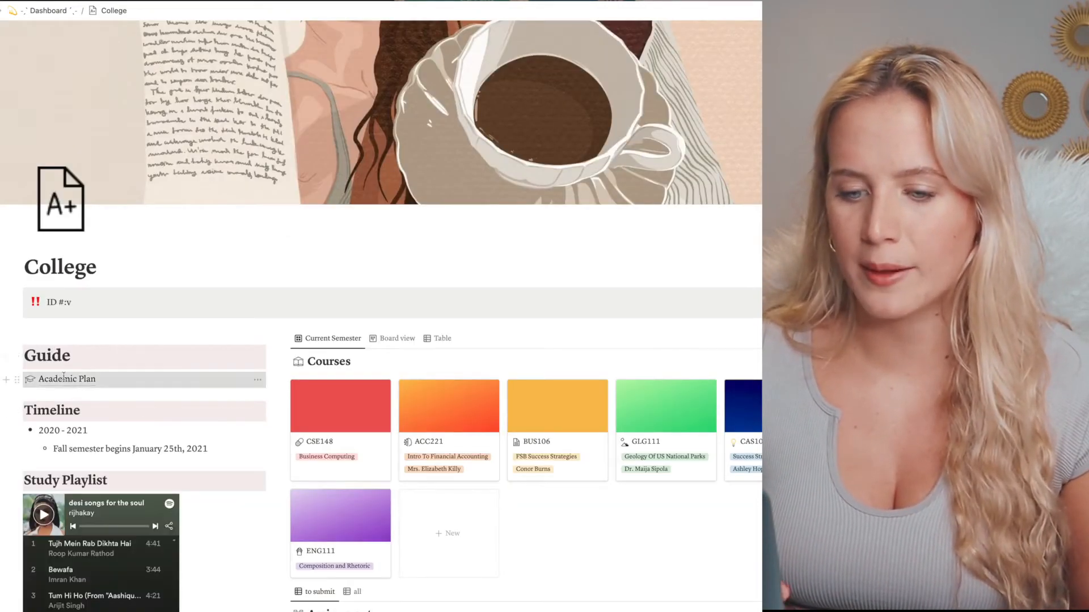
- Review the Academic Plan courses table, then return to College via the breadcrumb
left_click(67, 379)
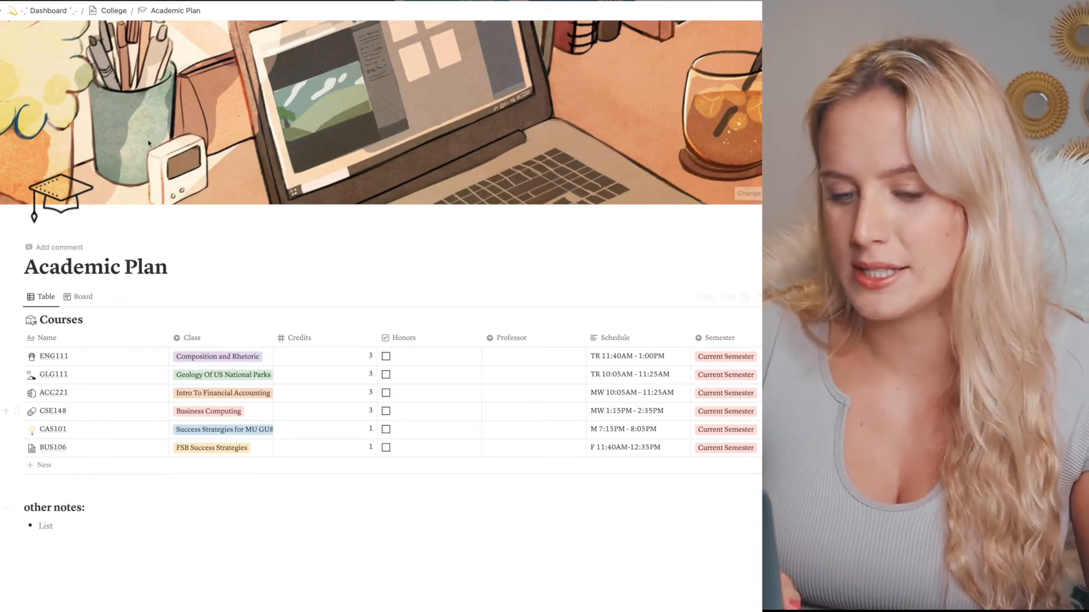
mouse_move(176, 393)
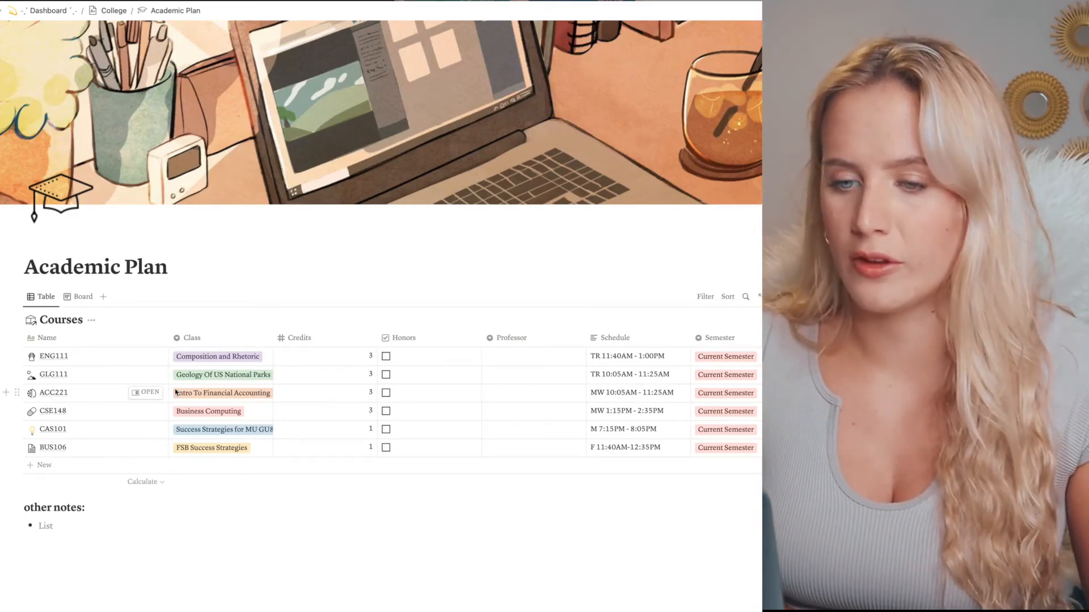
left_click(112, 10)
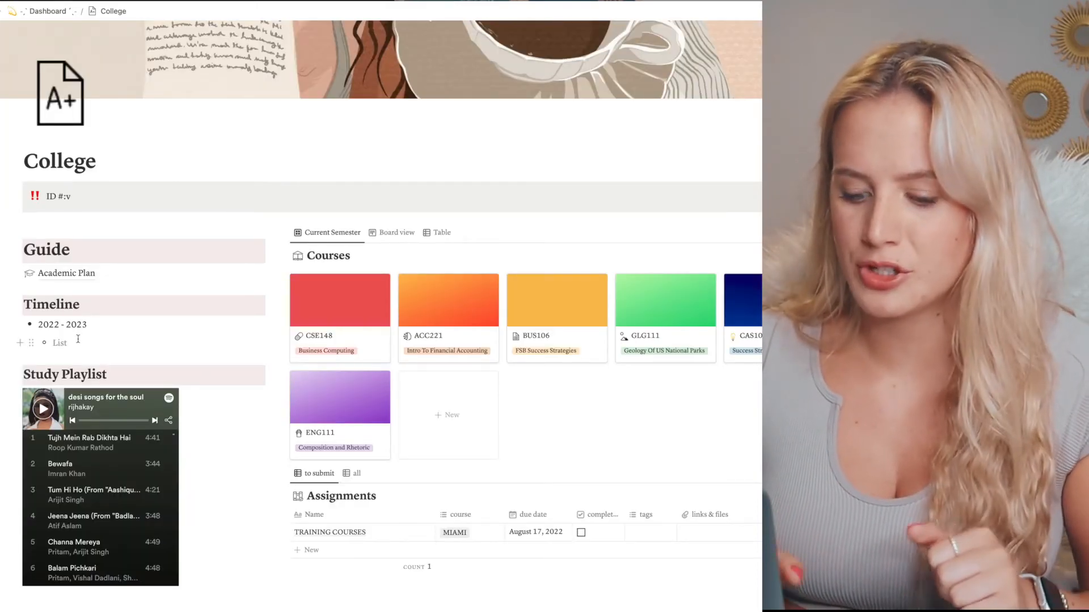
- Enter 'AUGUSR' in the Timeline sub-bullet, then open the 2022 Goals page
type("AUGUSR")
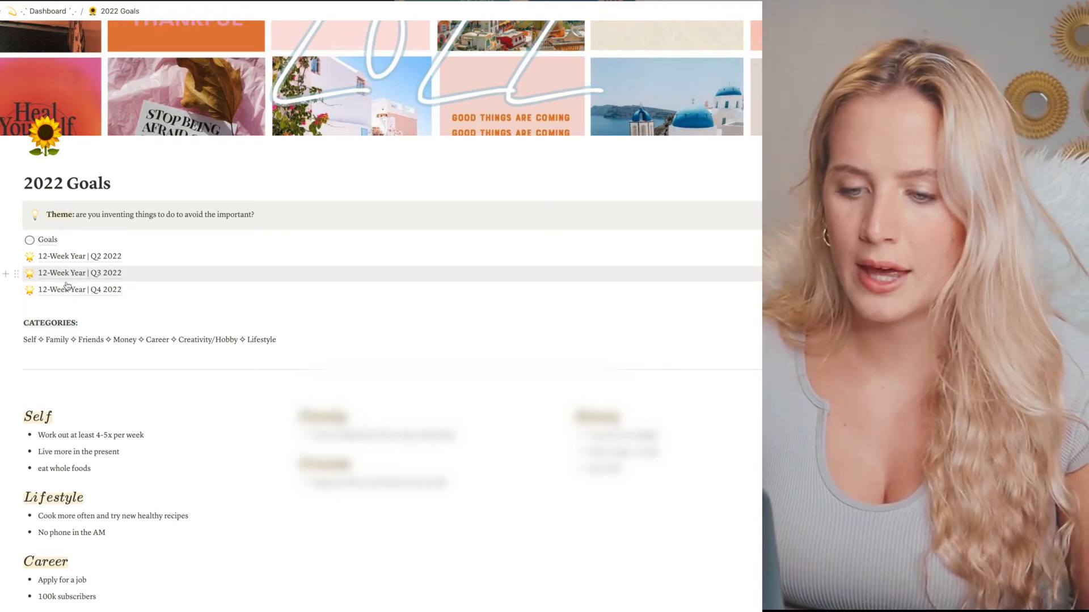
- From the Dashboard open Dorm Checklist and scroll its Furniture, Decor and Necessities price tables
left_click(48, 12)
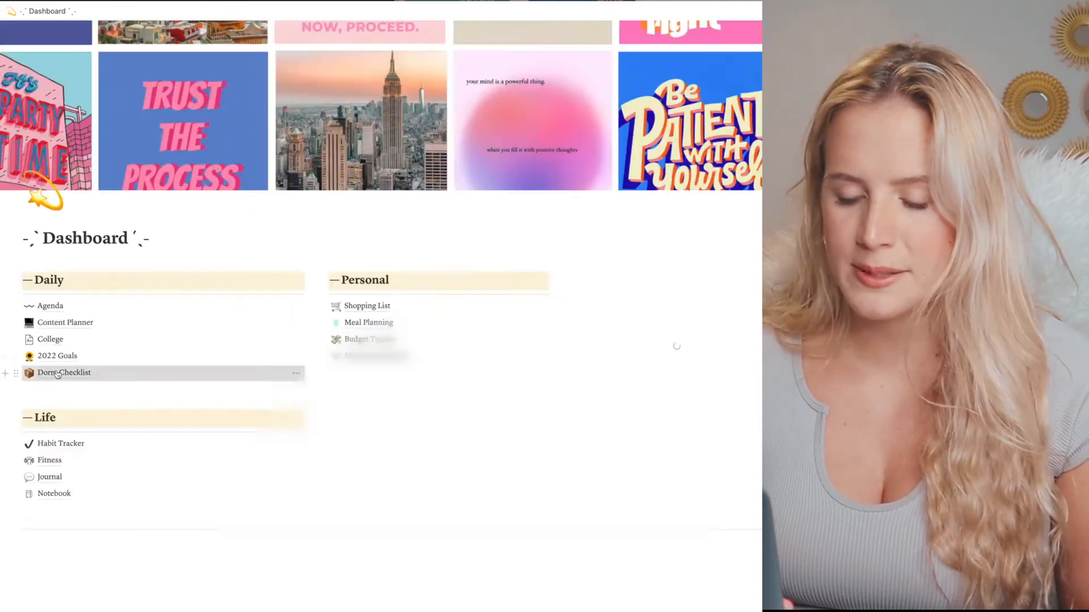
left_click(63, 372)
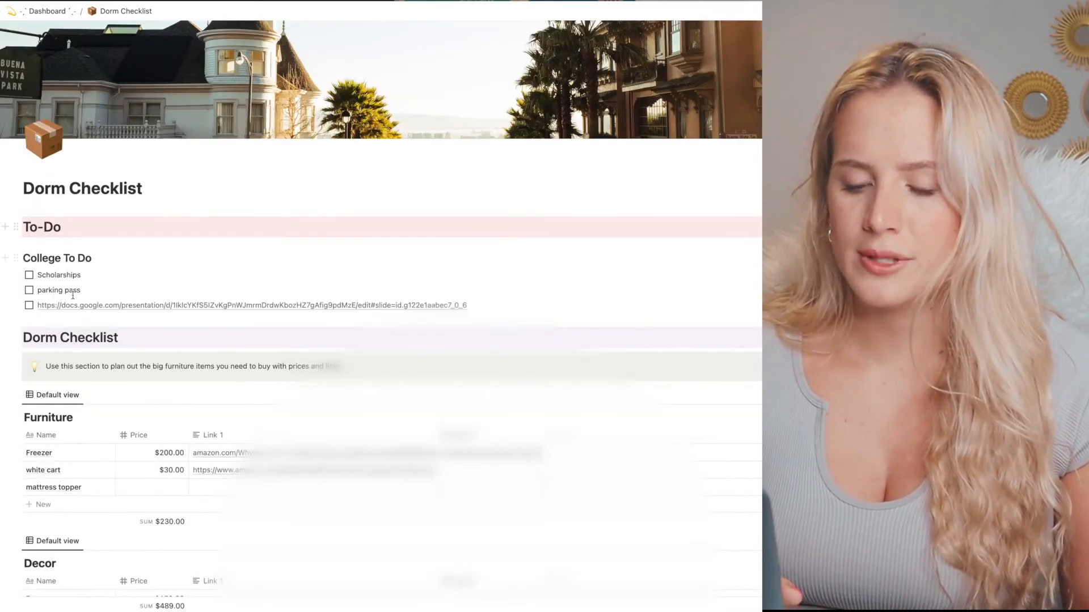
scroll("down", 3)
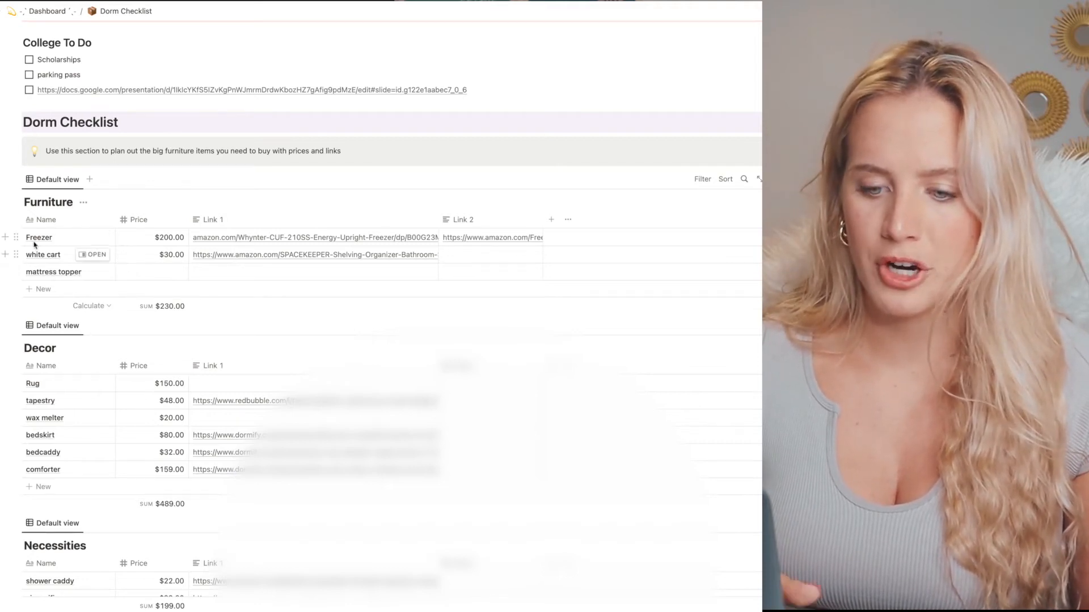
scroll("down", 3)
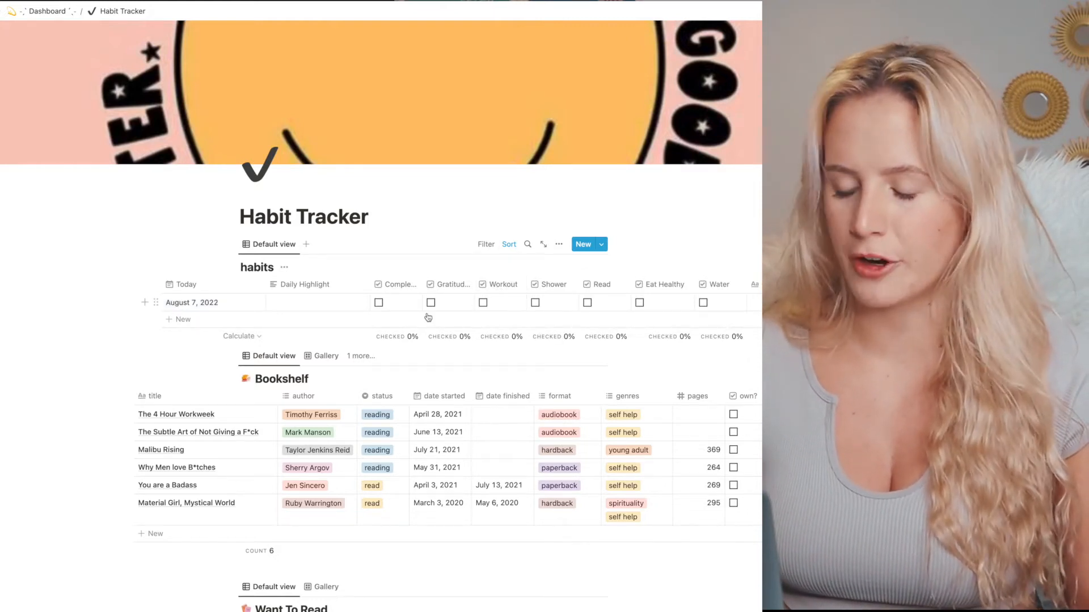
- Mark a Bookshelf book as read and start a new 'Rich Dad Poor' book entry
scroll("down", 3)
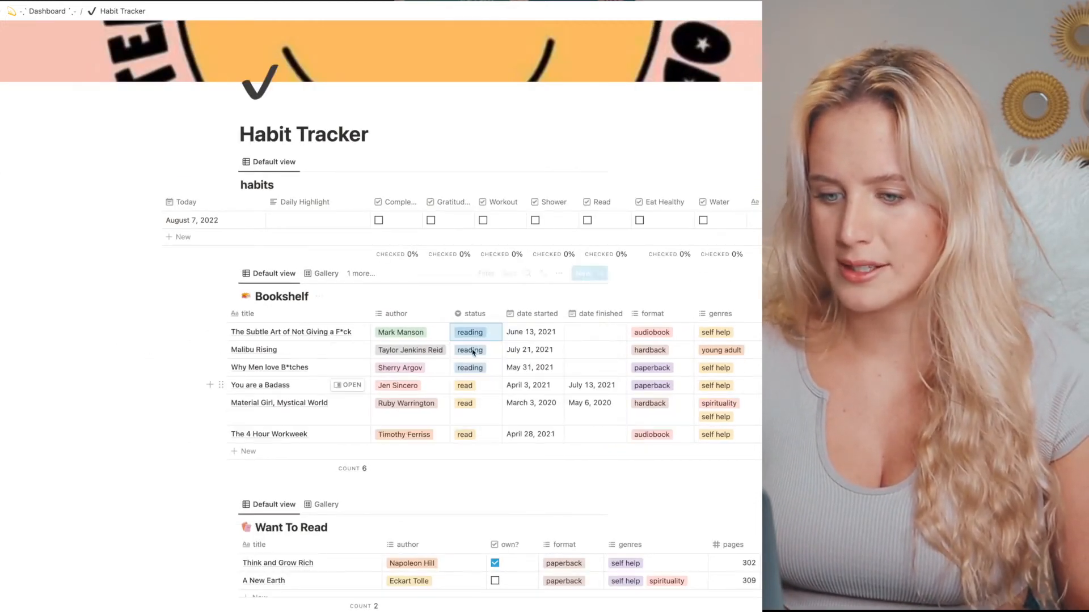
left_click(470, 333)
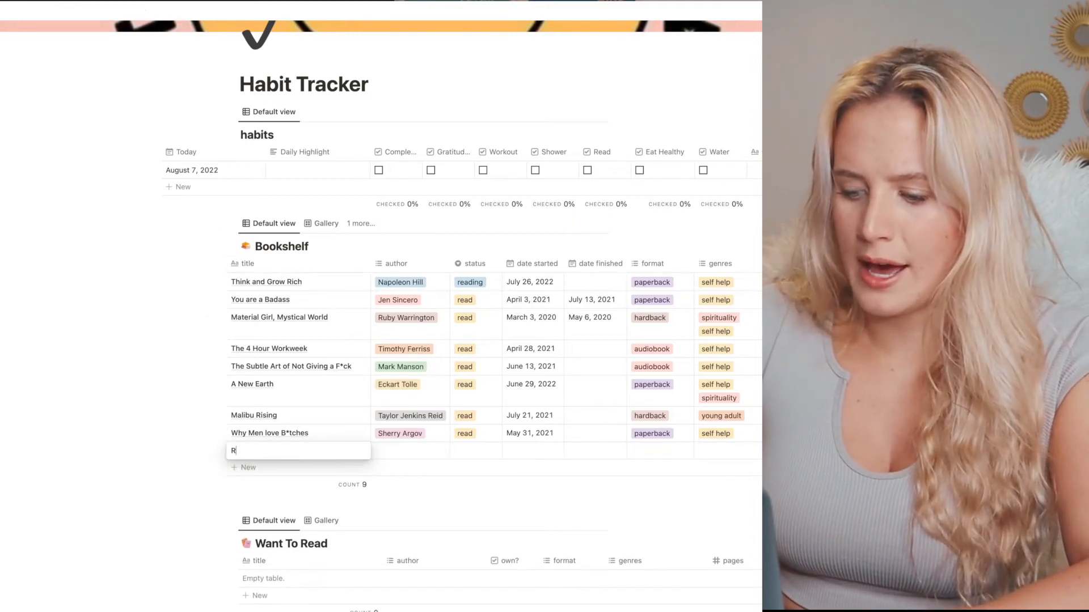
type("Rich Dad")
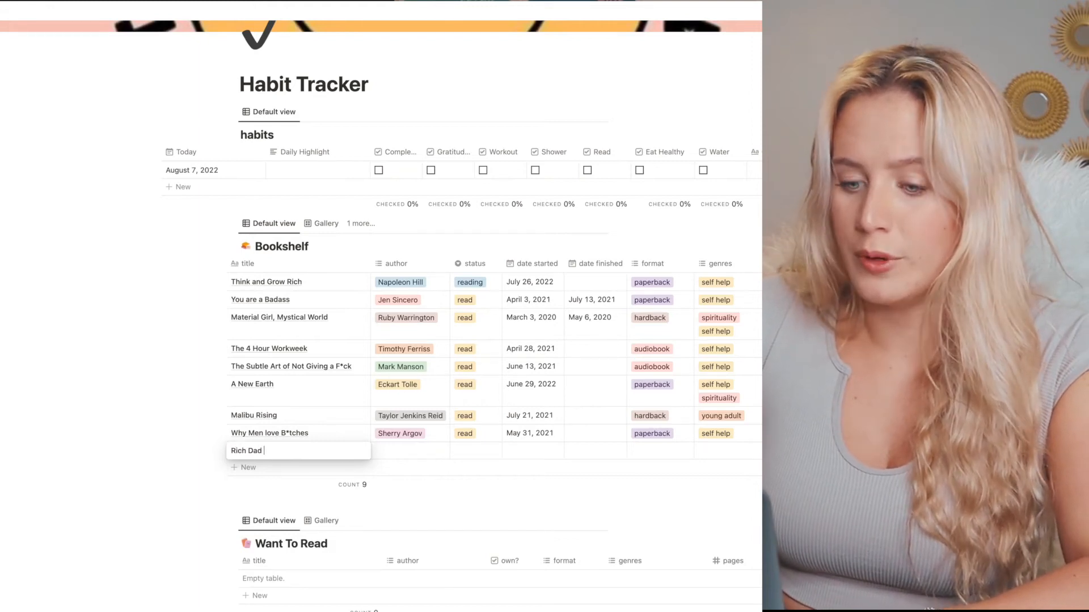
type("Poor")
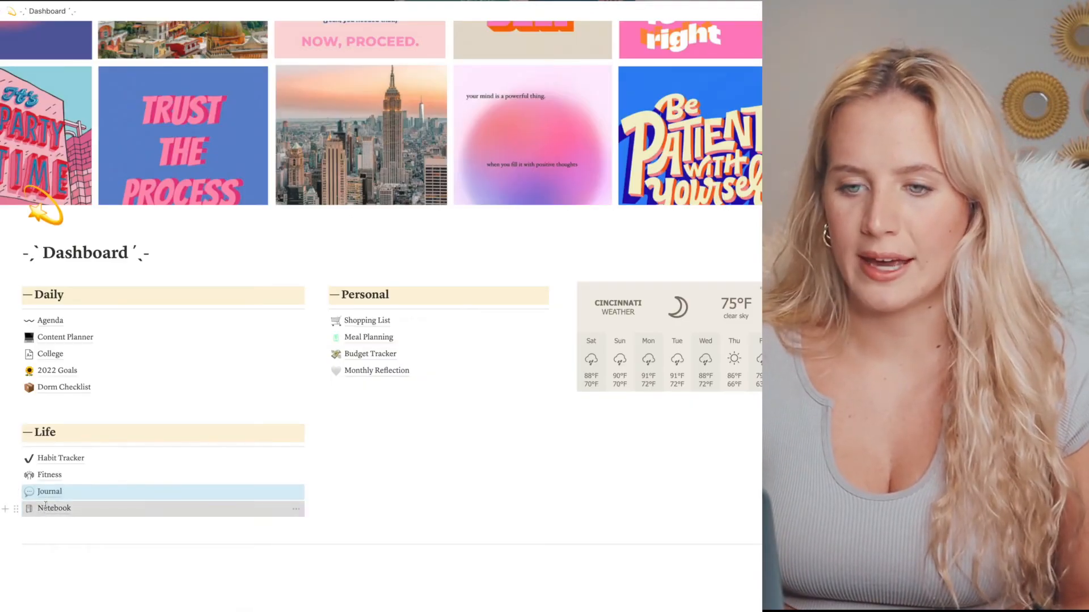
- Browse the Notebook's list of notes, then open the Fitness page from the Dashboard
left_click(53, 508)
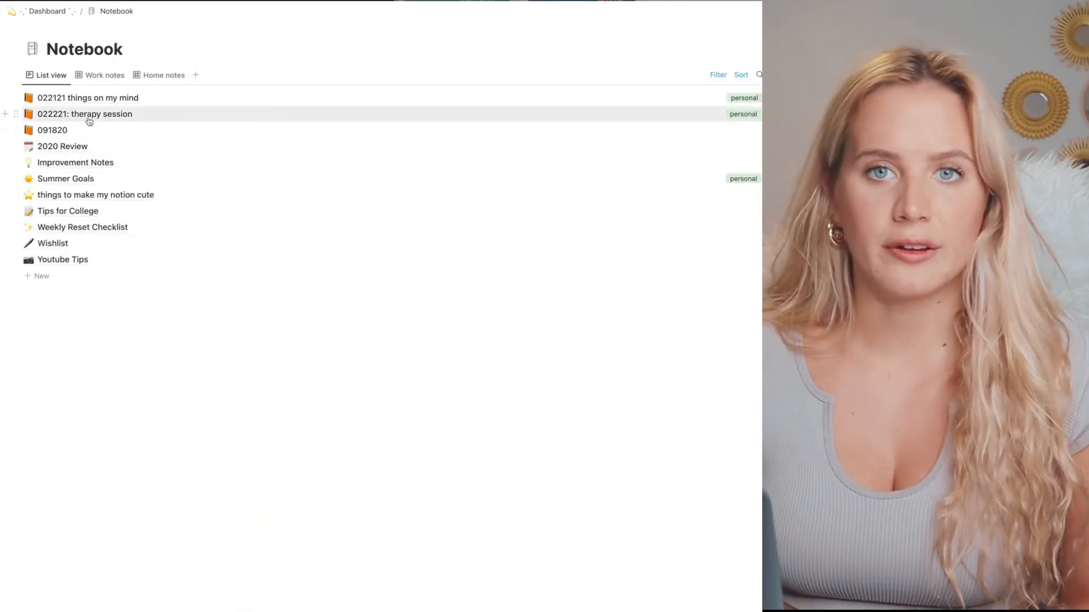
left_click(75, 162)
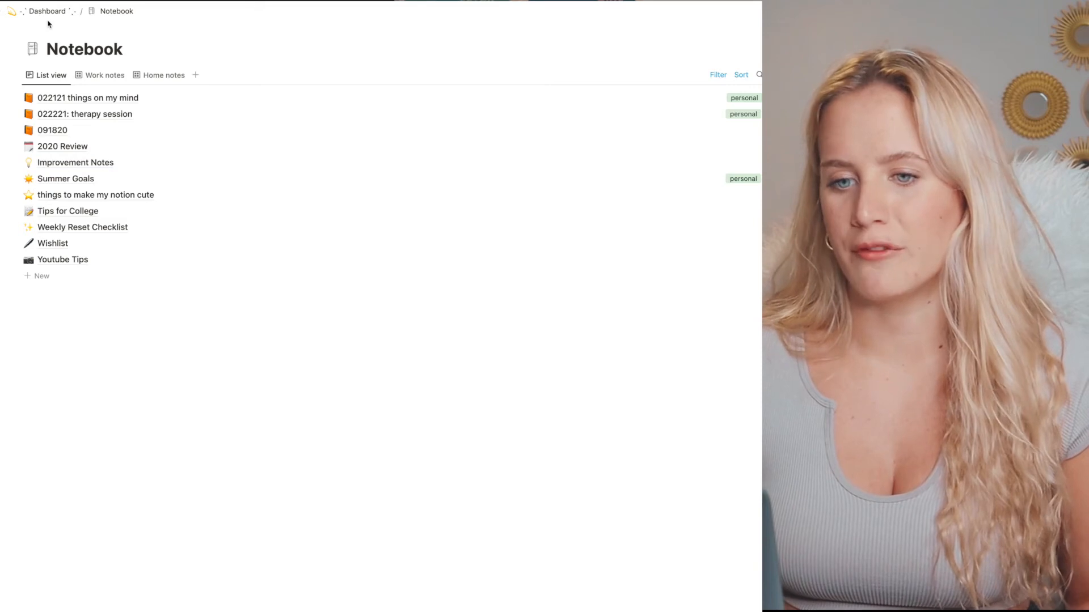
left_click(48, 10)
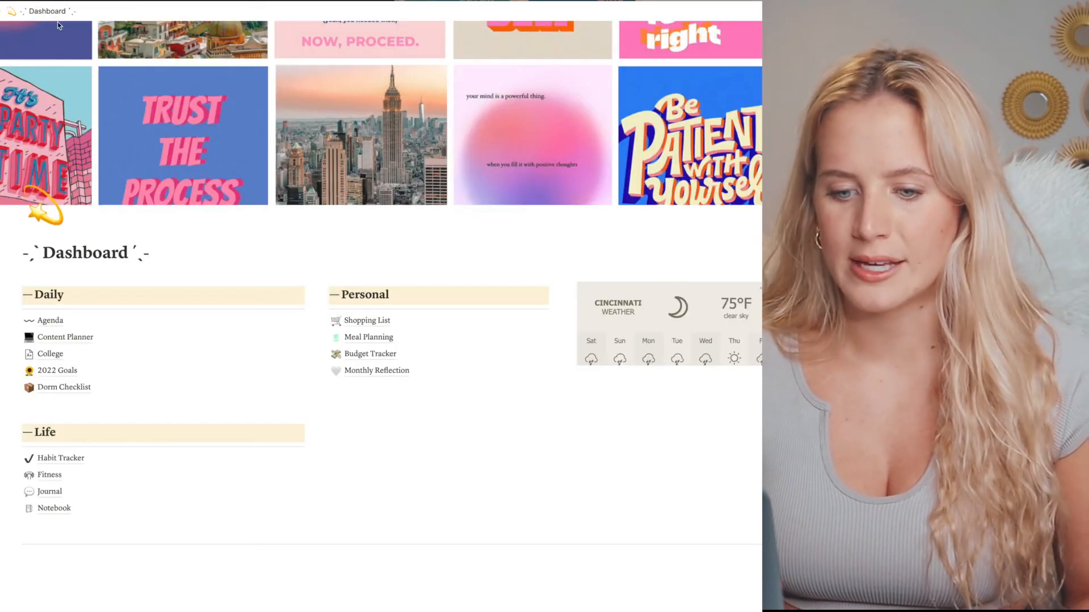
left_click(49, 474)
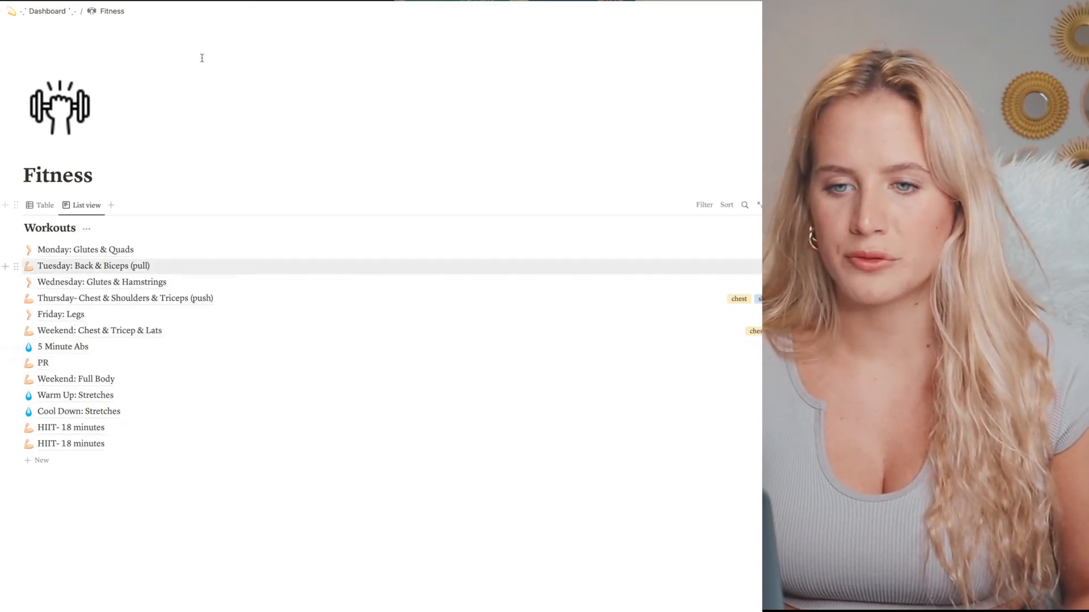
- Return to the Dashboard and open the Journal page under Life
left_click(48, 11)
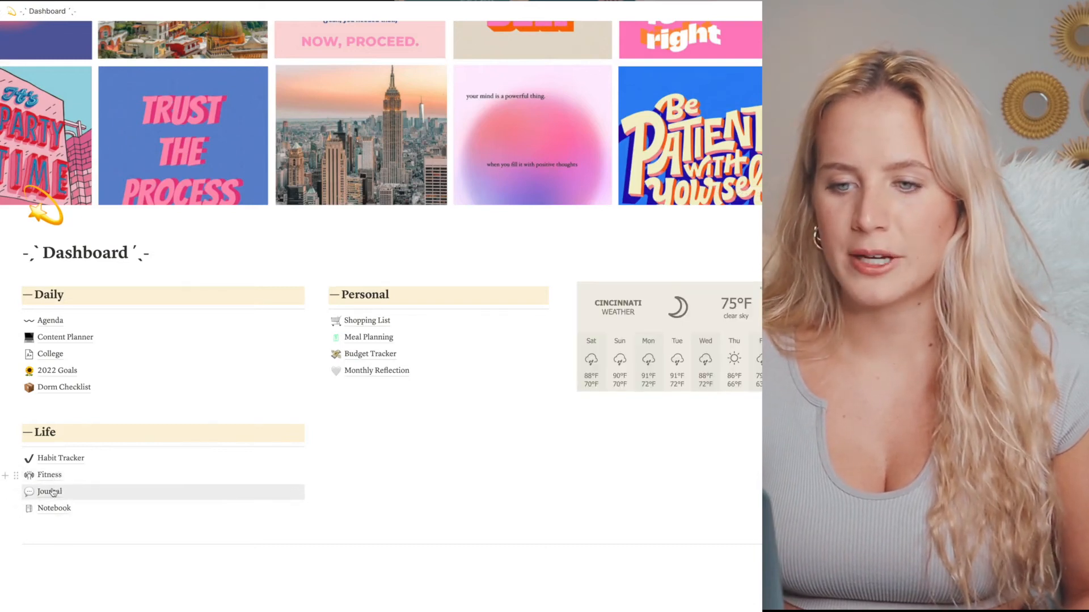
left_click(49, 491)
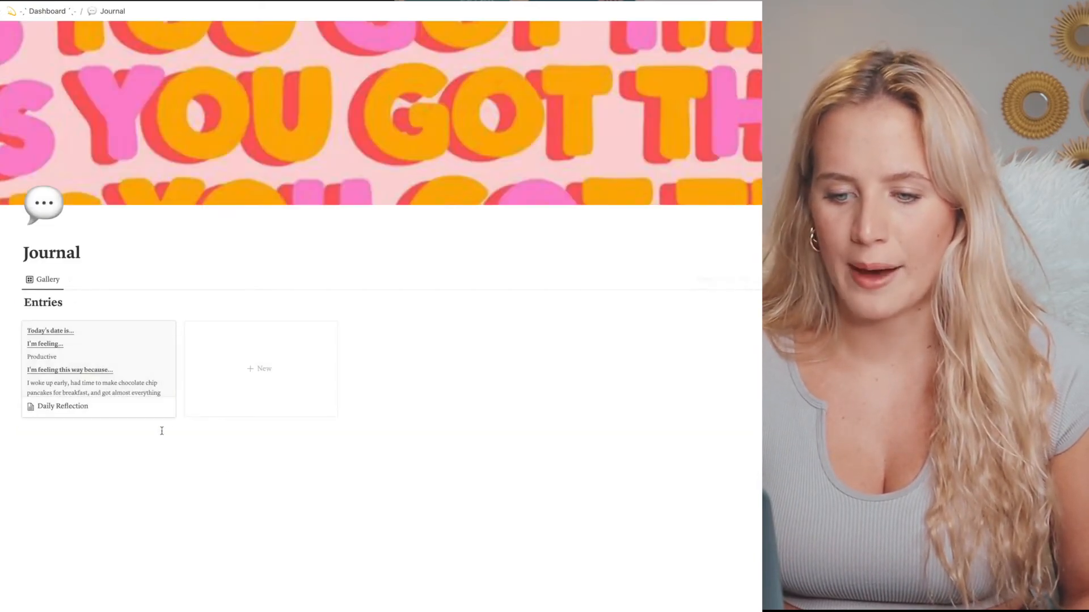
mouse_move(163, 375)
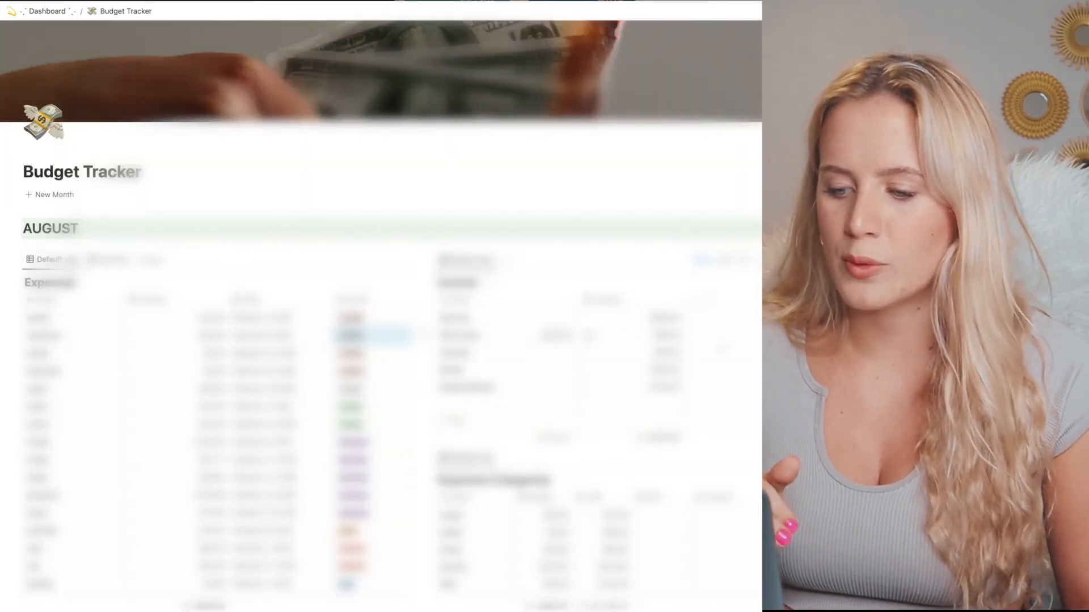
- Scroll through the Budget Tracker's August expenses tables
scroll("down", 3)
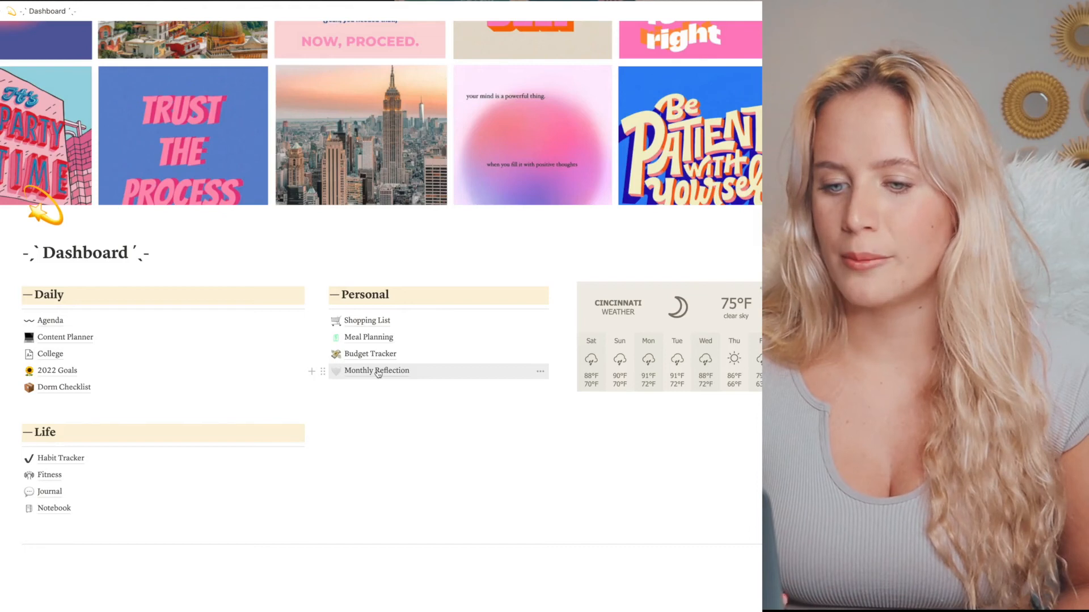
- View the Monthly Reflection page's This Month, Last Month prompts and Archive
left_click(377, 370)
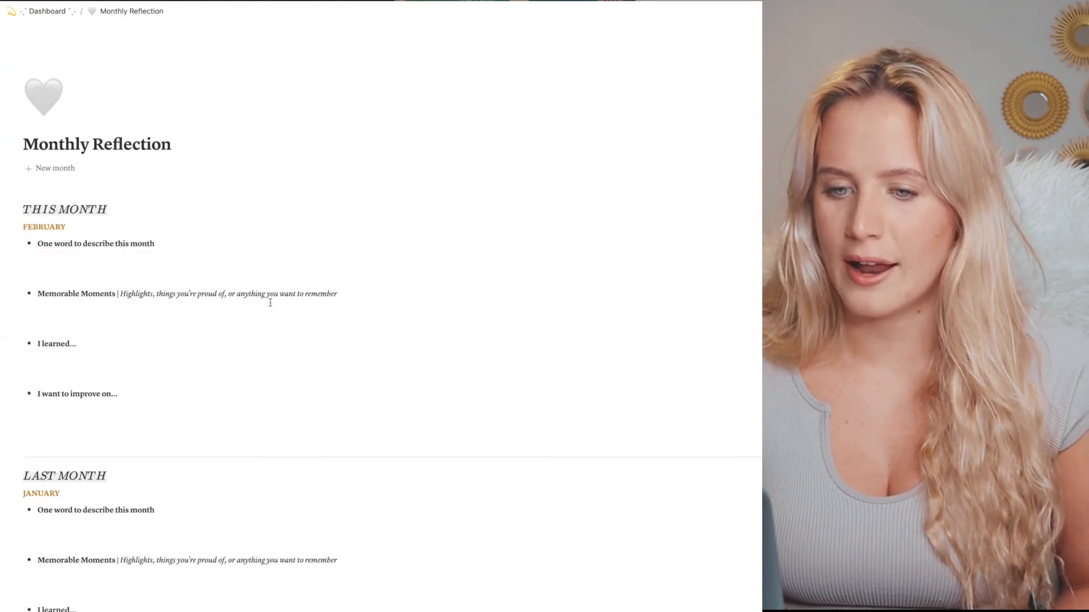
scroll("down", 3)
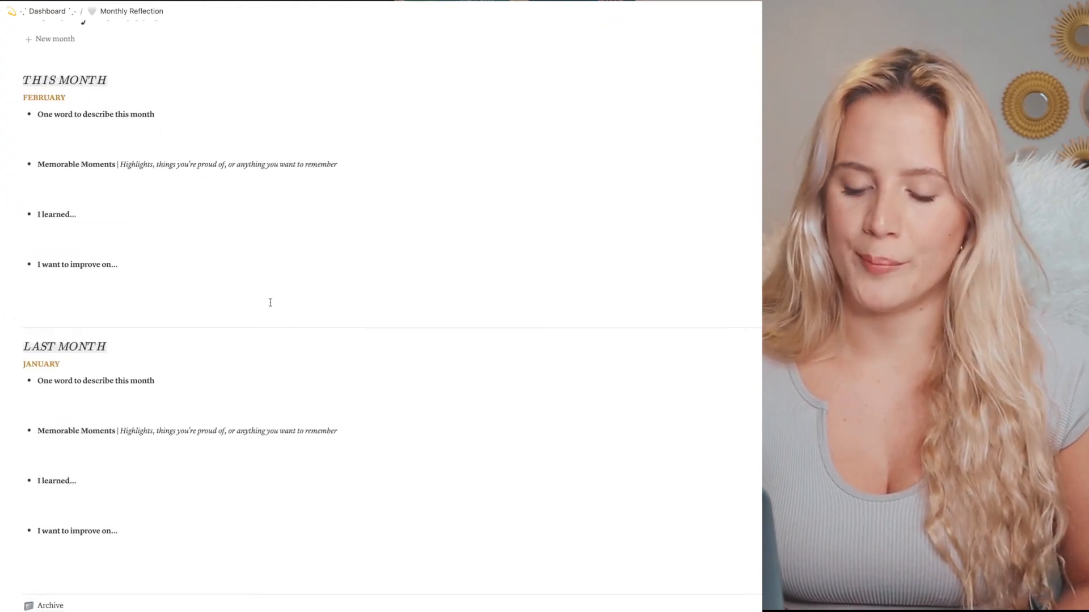
scroll("down", 3)
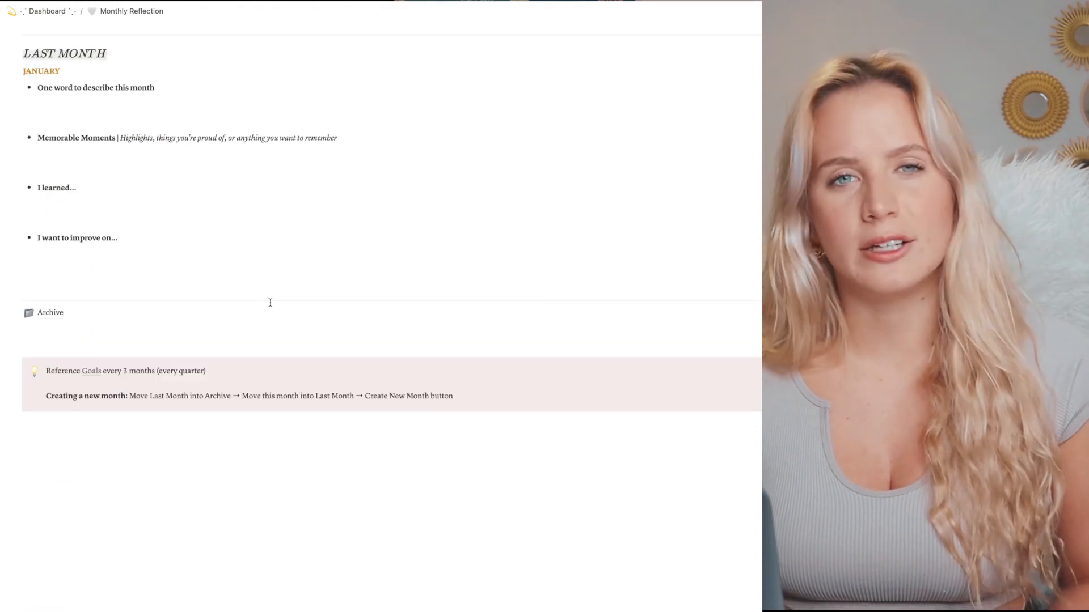